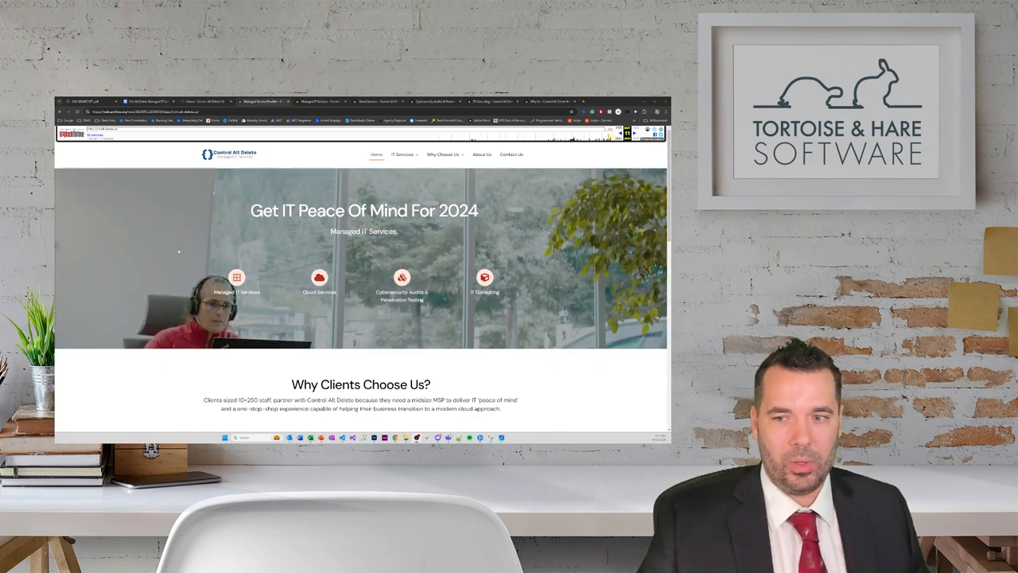
Go to the old site's Managed IT Services page, then bring up the brand kit PDF
scroll(down, 3)
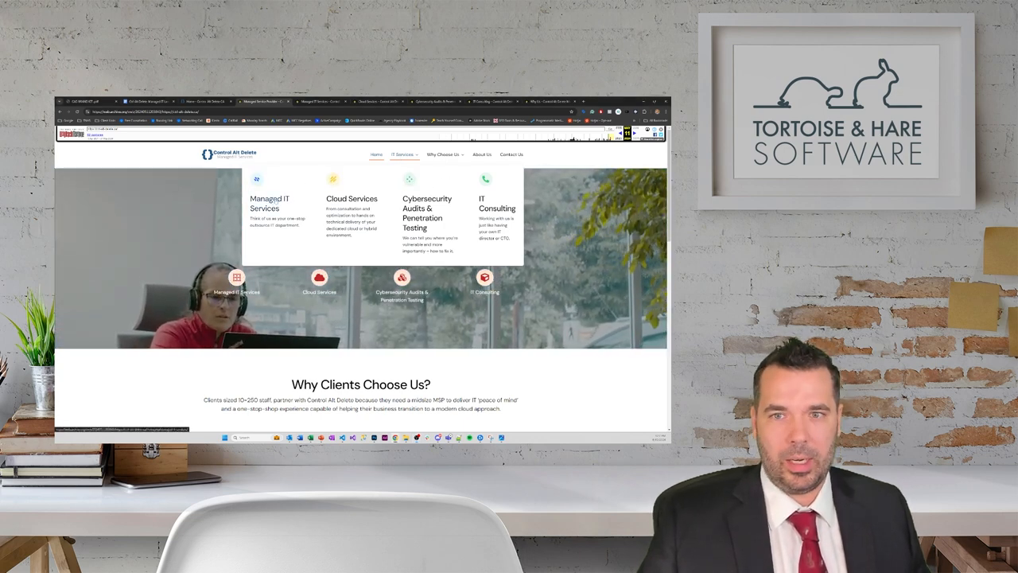
click(256, 282)
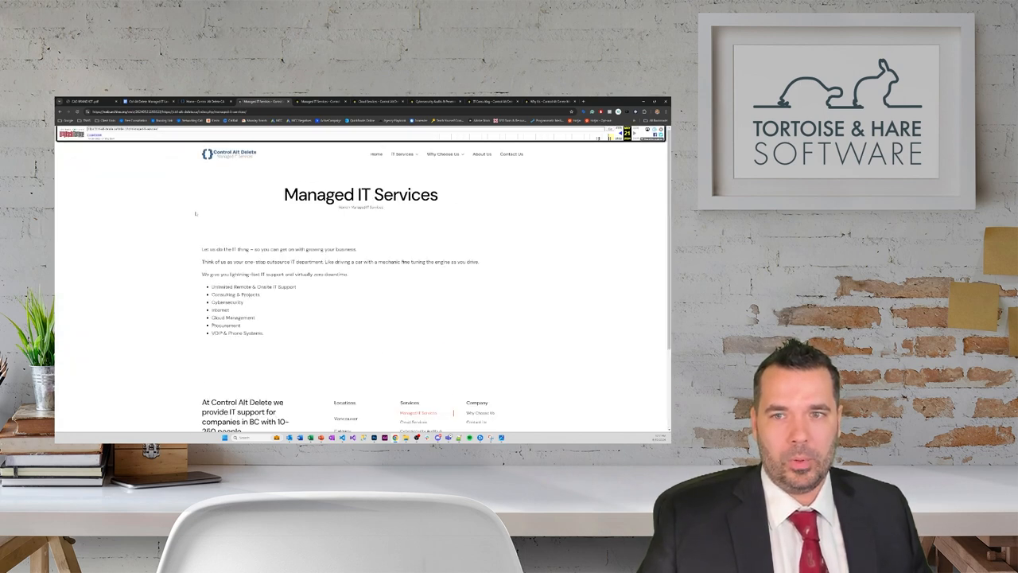
click(444, 154)
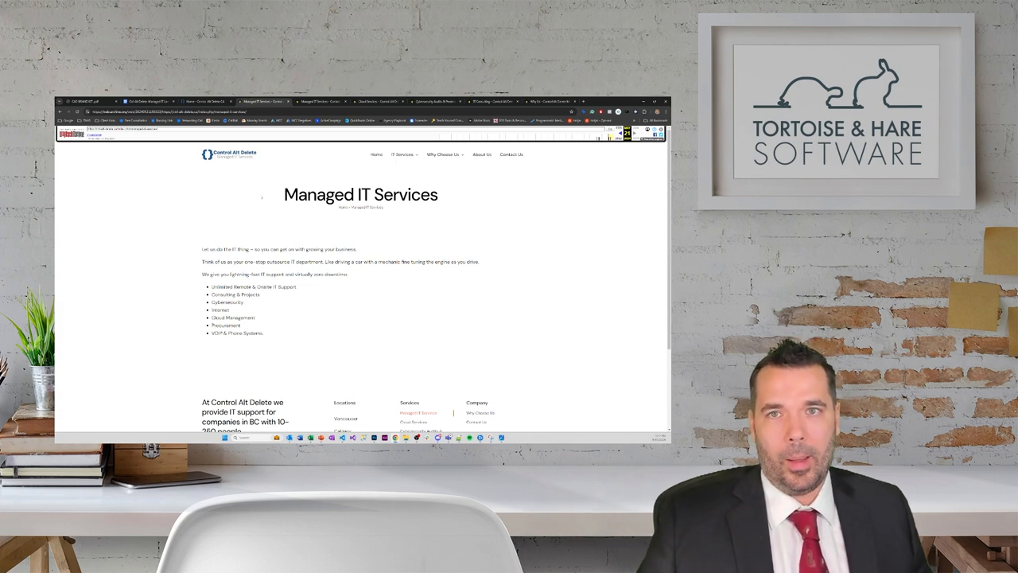
click(147, 101)
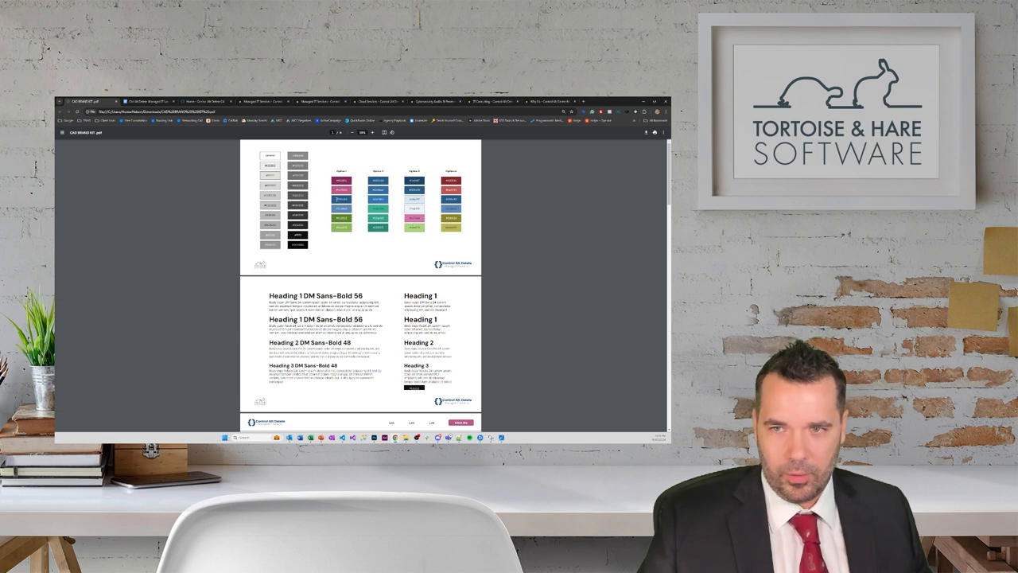
Move to the brand kit's colour palette page with grey swatches and four colour options
scroll(down, 3)
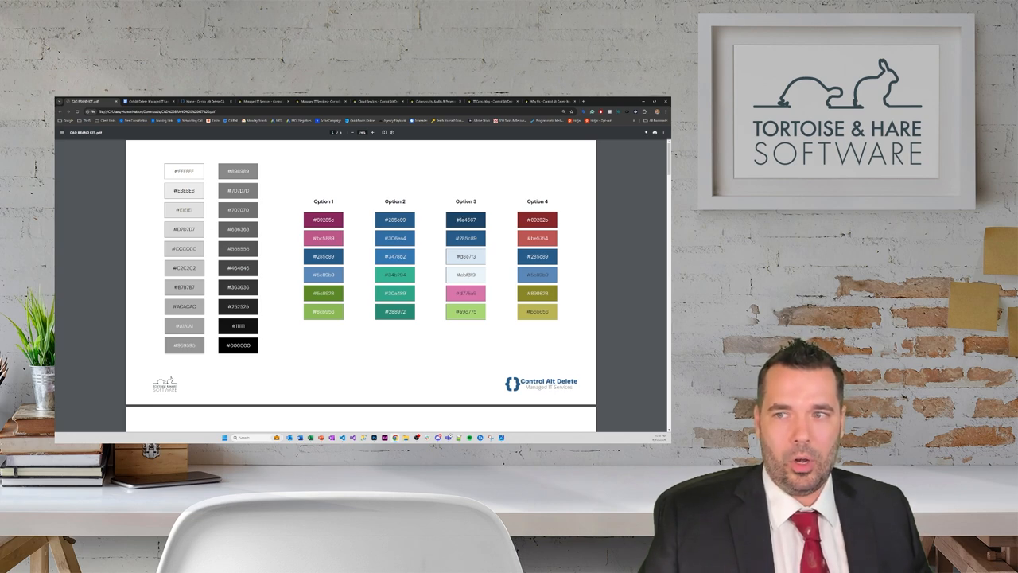
mouse_move(454, 220)
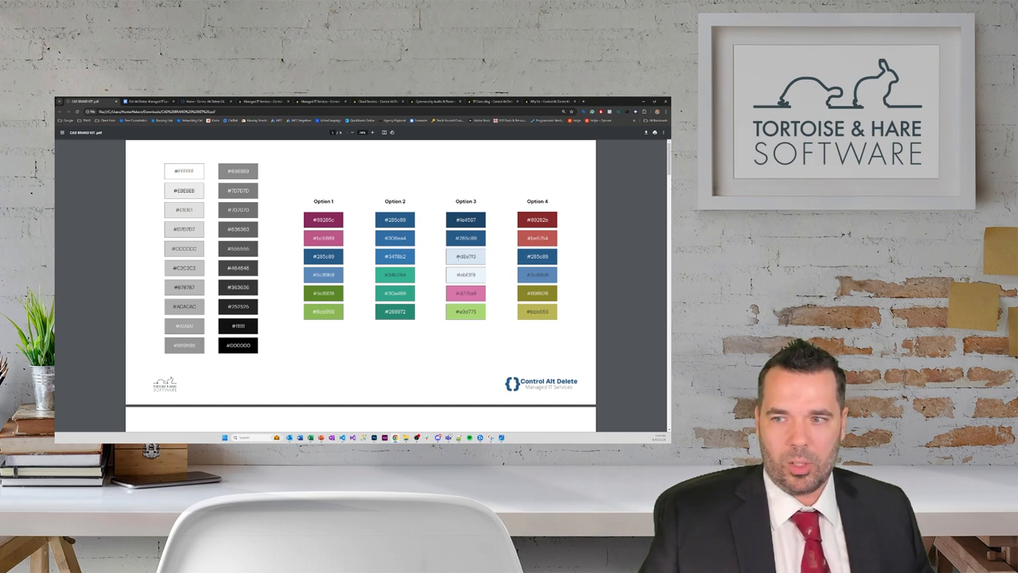
Scroll the brand kit past the heading typography page to the sample section mockups in varied colour schemes
scroll(down, 3)
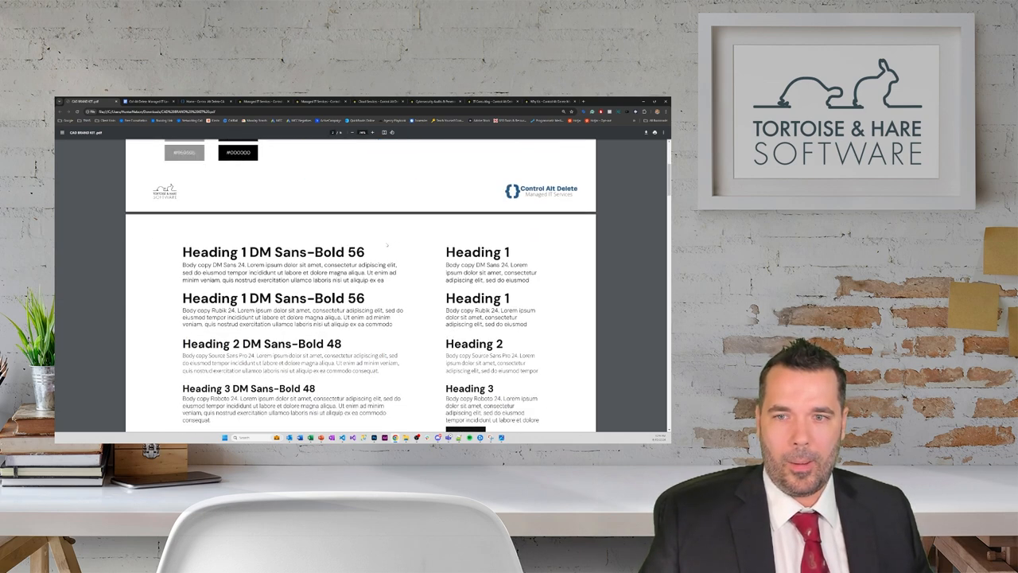
scroll(down, 3)
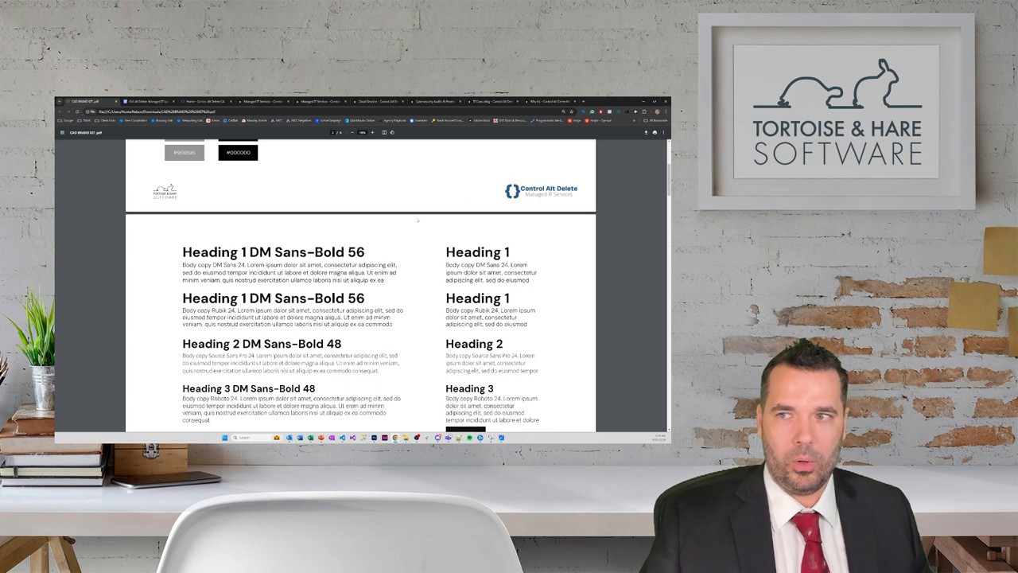
scroll(down, 3)
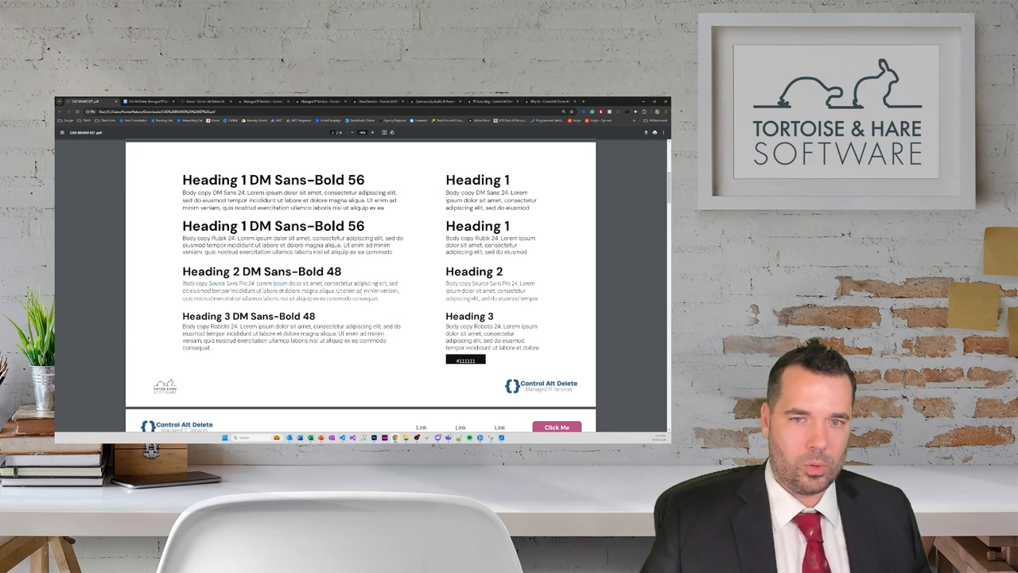
scroll(down, 3)
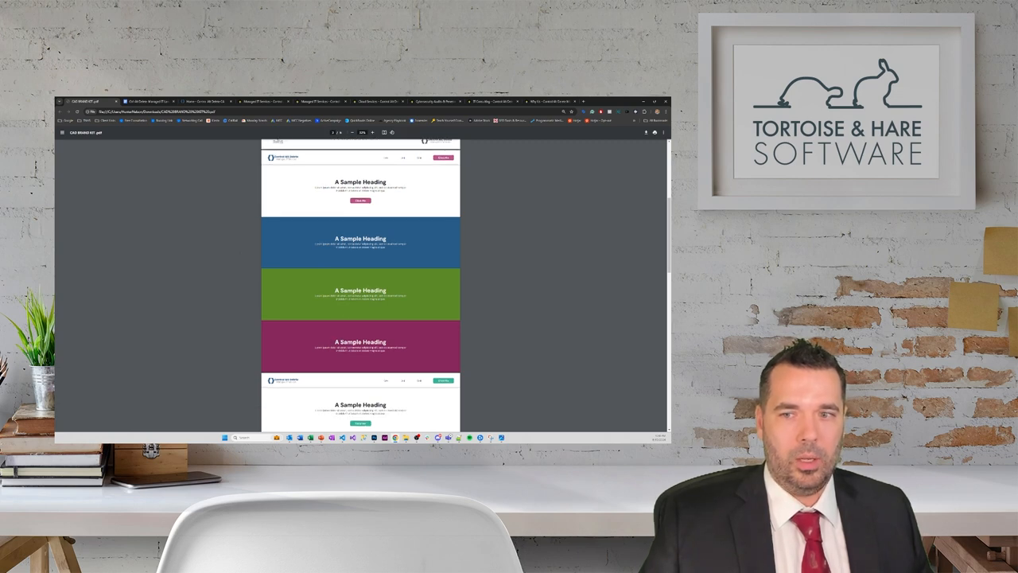
scroll(down, 3)
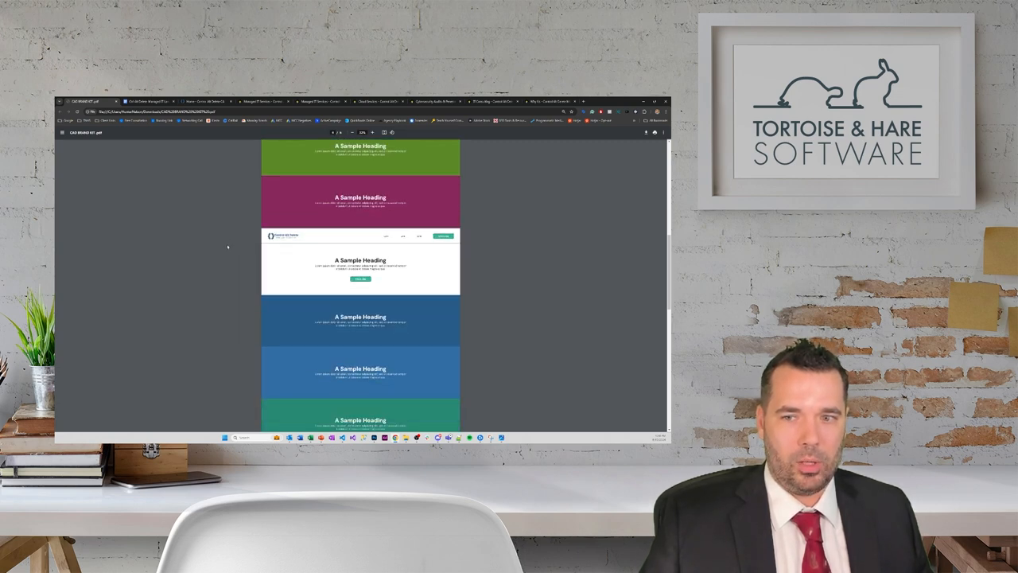
scroll(down, 3)
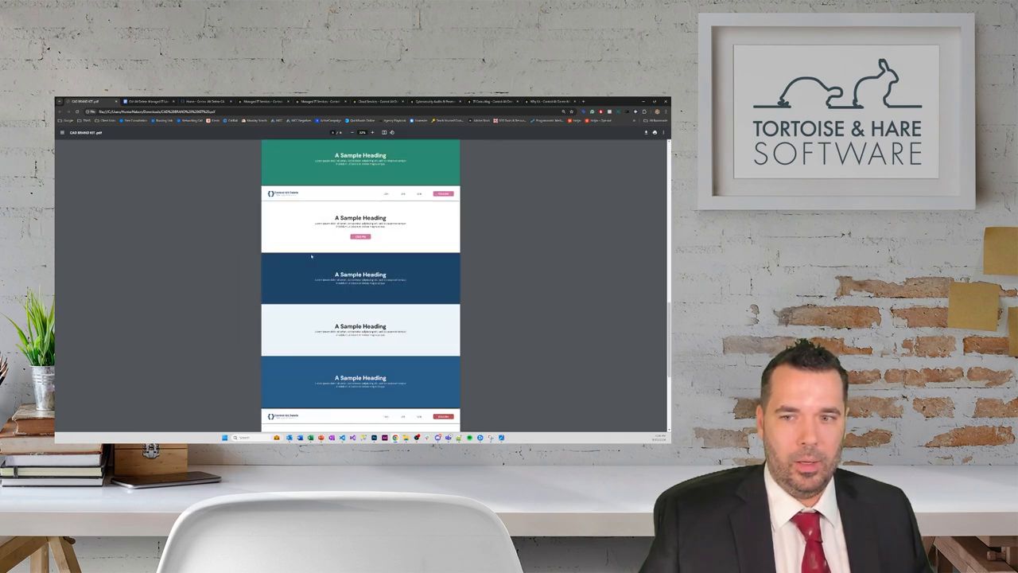
scroll(down, 3)
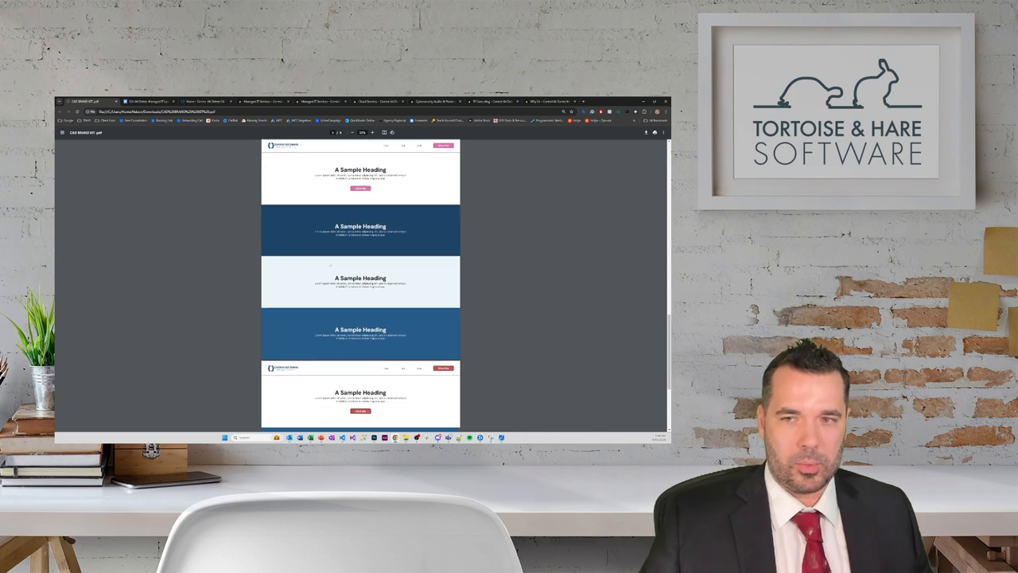
scroll(down, 3)
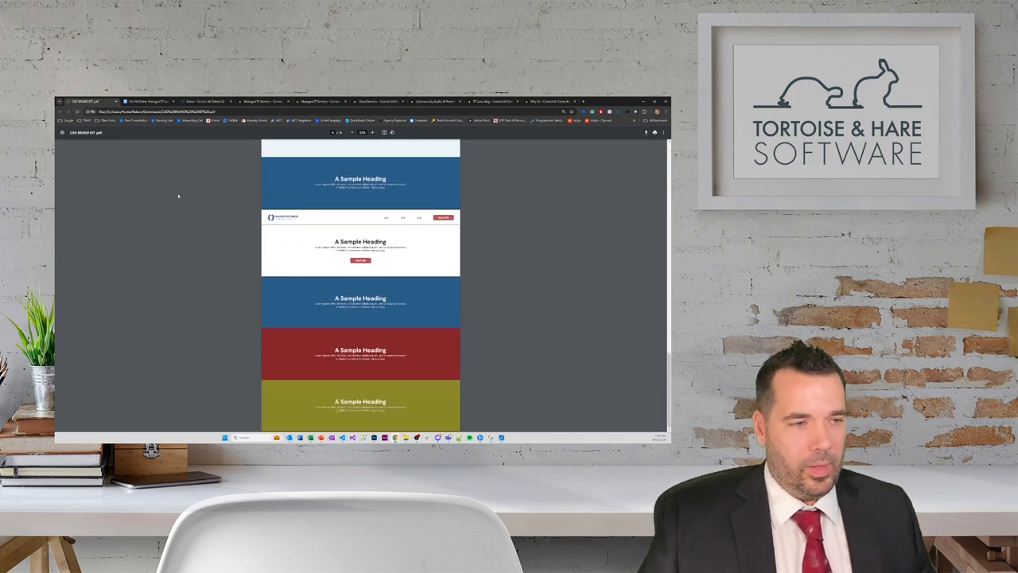
click(147, 101)
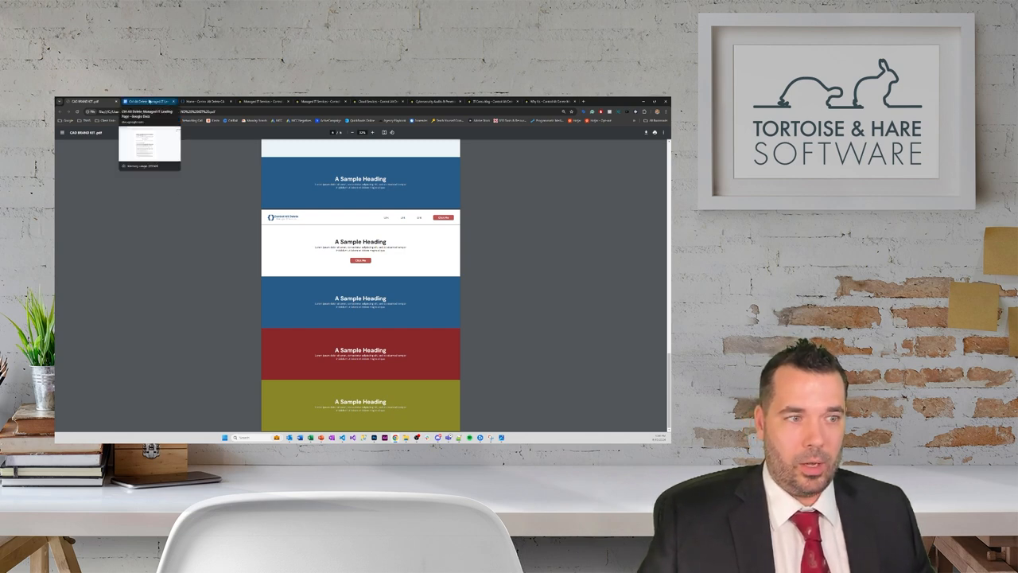
Switch to the Managed IT Landing Page copy in Google Docs, then to the live Control Alt Delete homepage
click(148, 101)
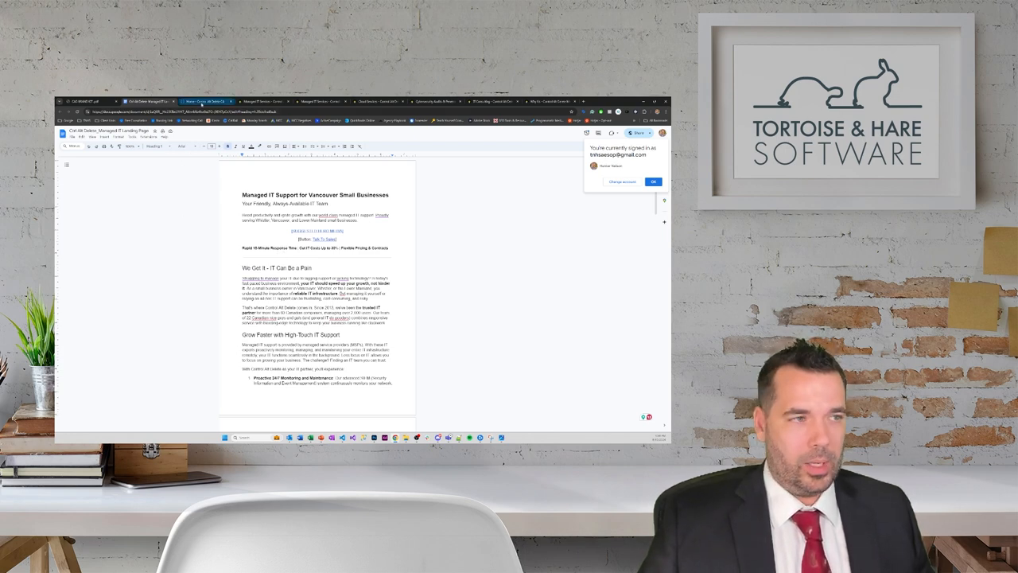
click(205, 101)
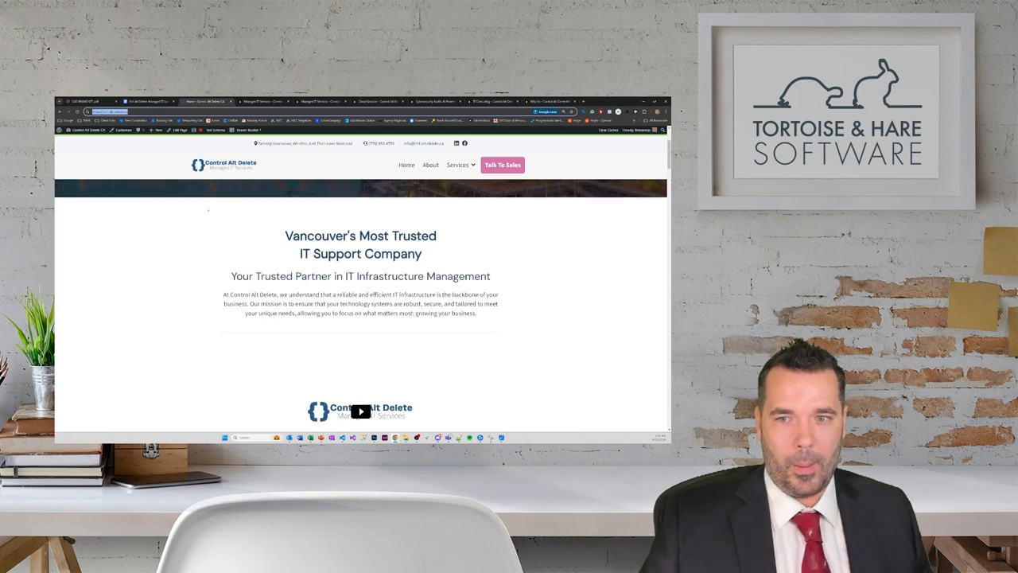
Scroll the new homepage through pricing, services, FAQ, testimonial, contact form and footer
scroll(down, 3)
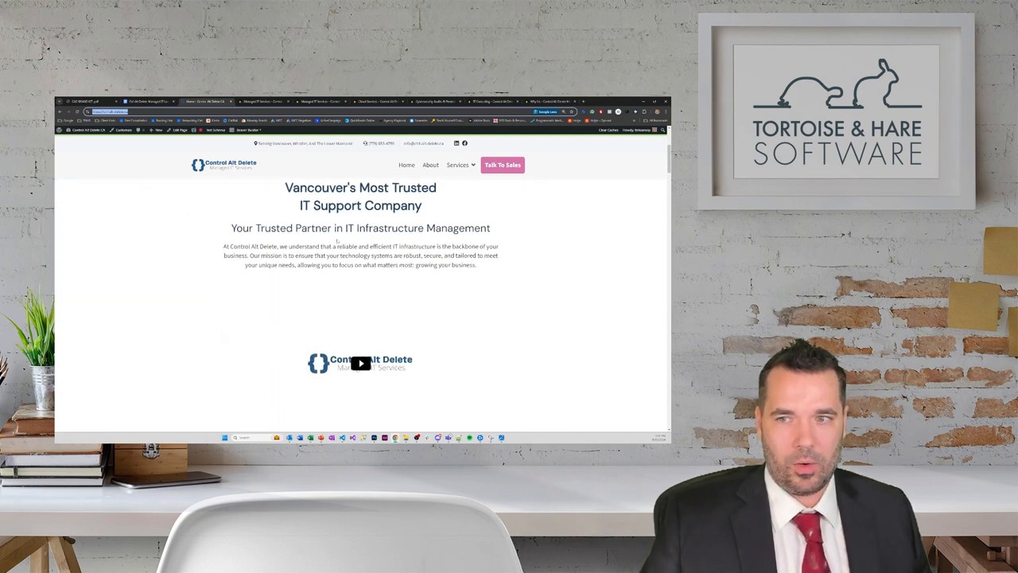
scroll(down, 3)
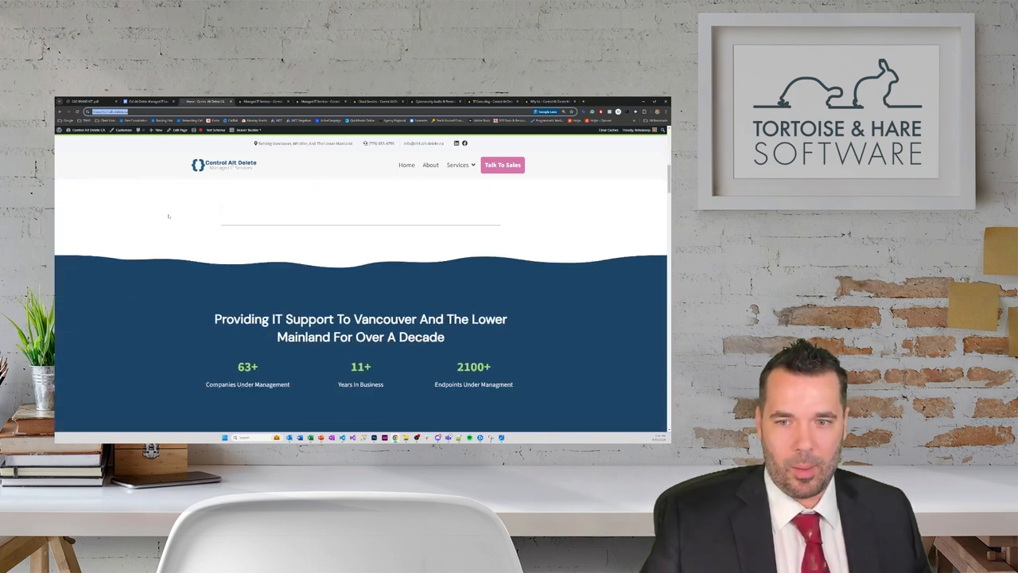
scroll(down, 3)
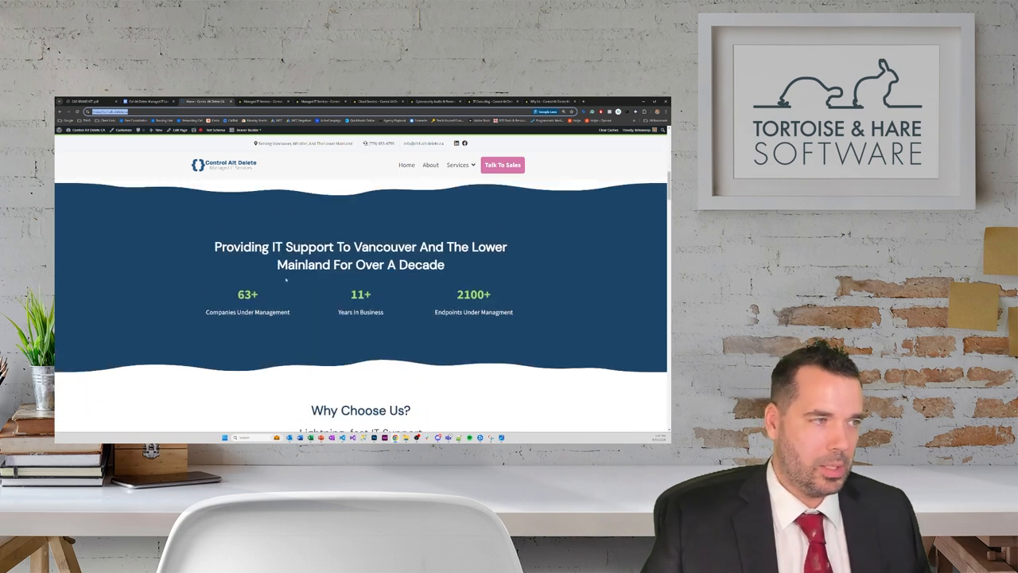
scroll(down, 3)
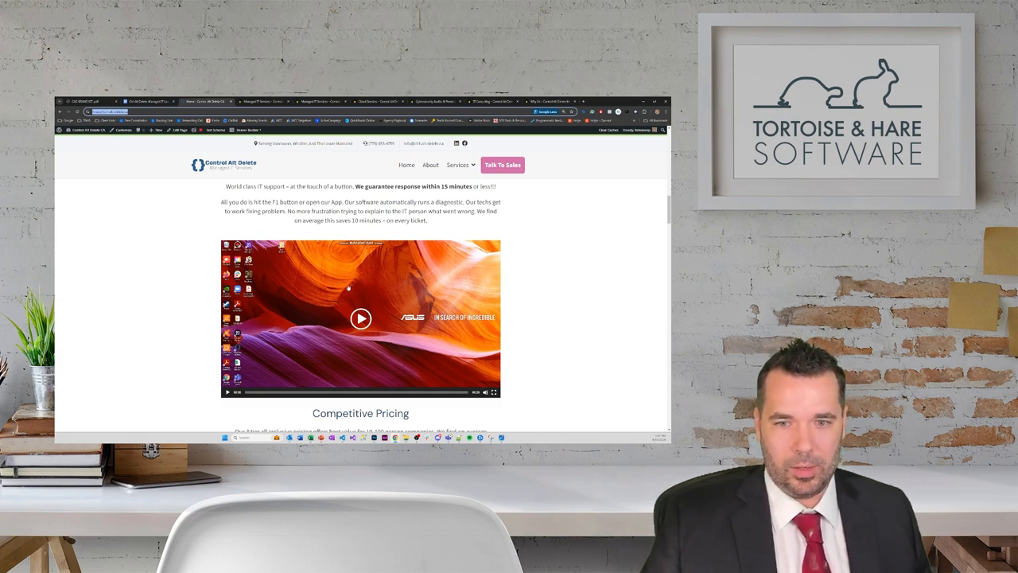
scroll(down, 3)
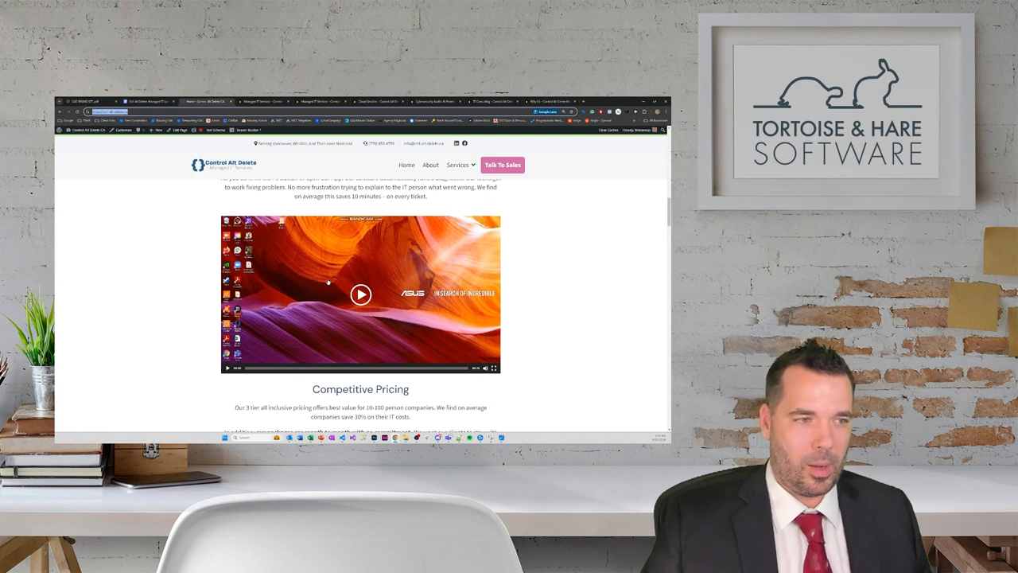
scroll(down, 3)
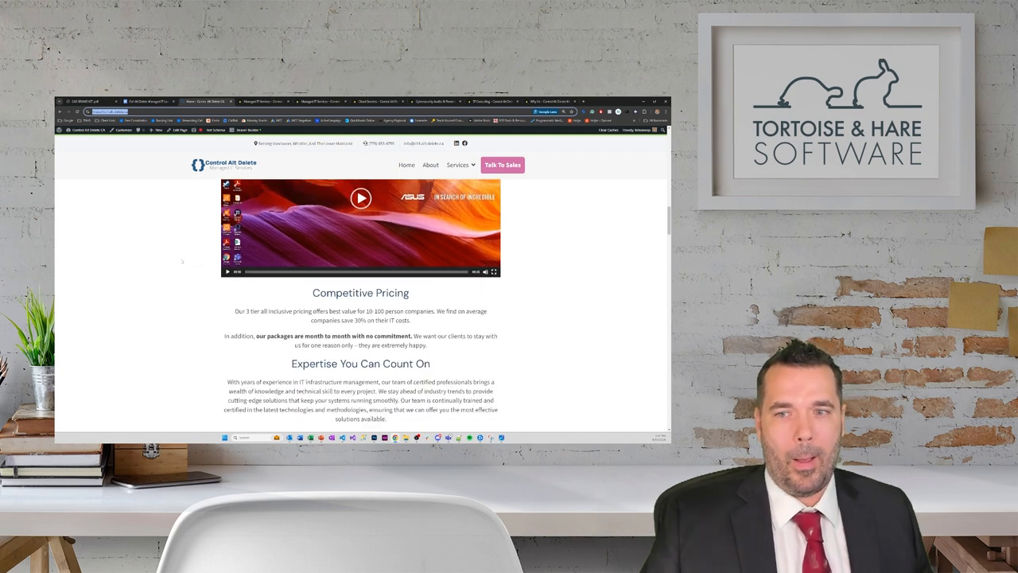
scroll(down, 3)
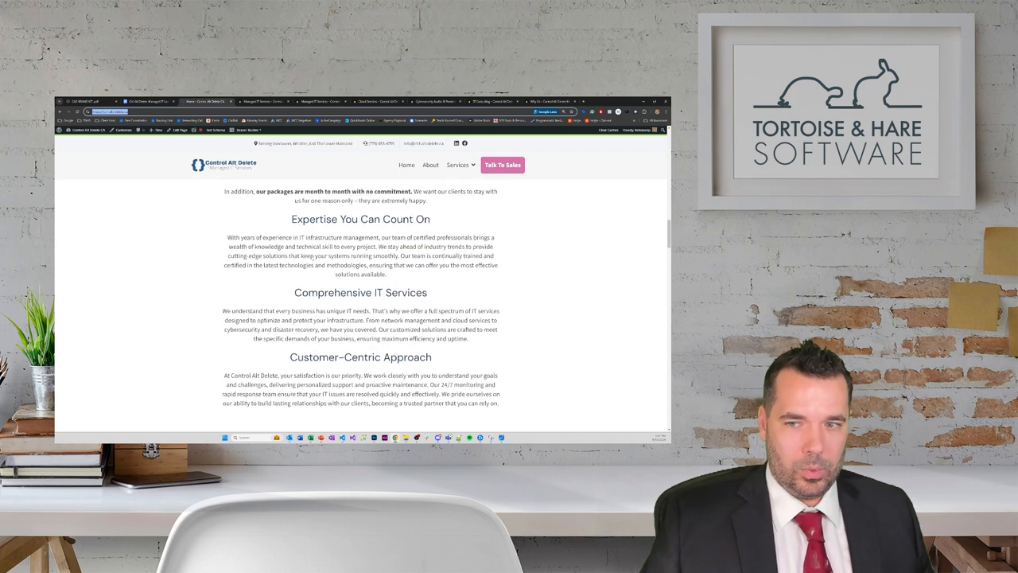
scroll(down, 3)
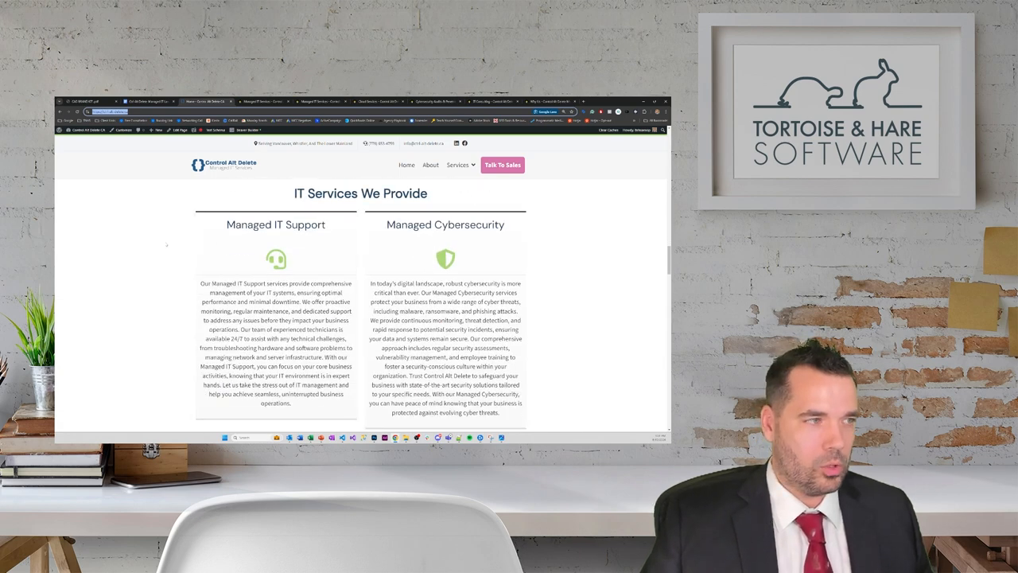
scroll(down, 3)
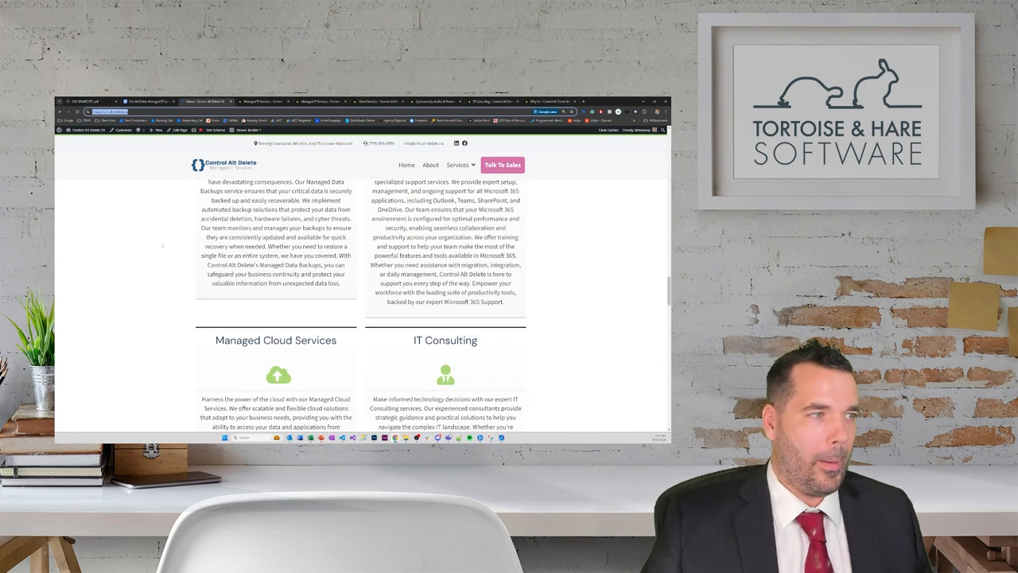
scroll(down, 3)
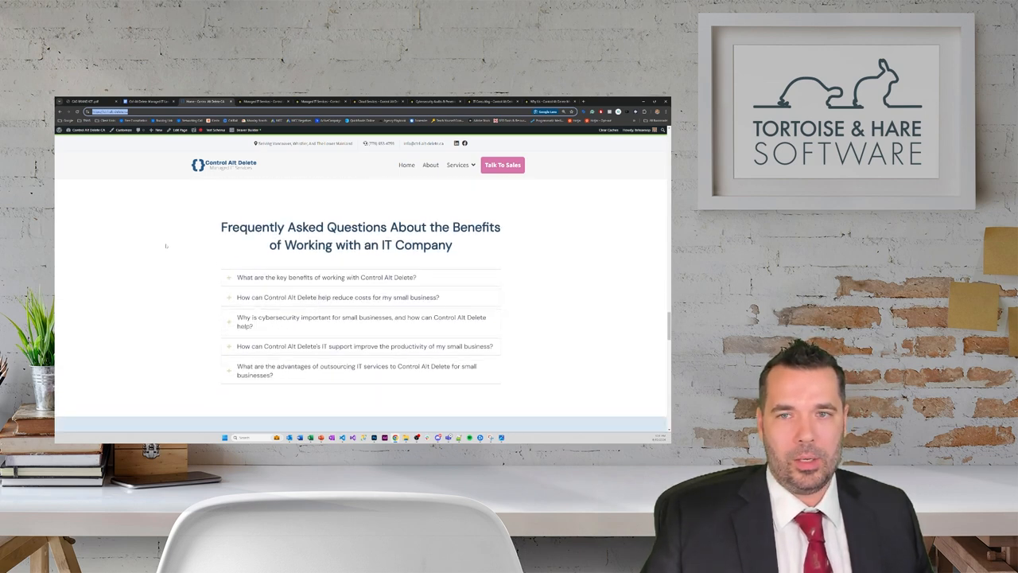
scroll(down, 3)
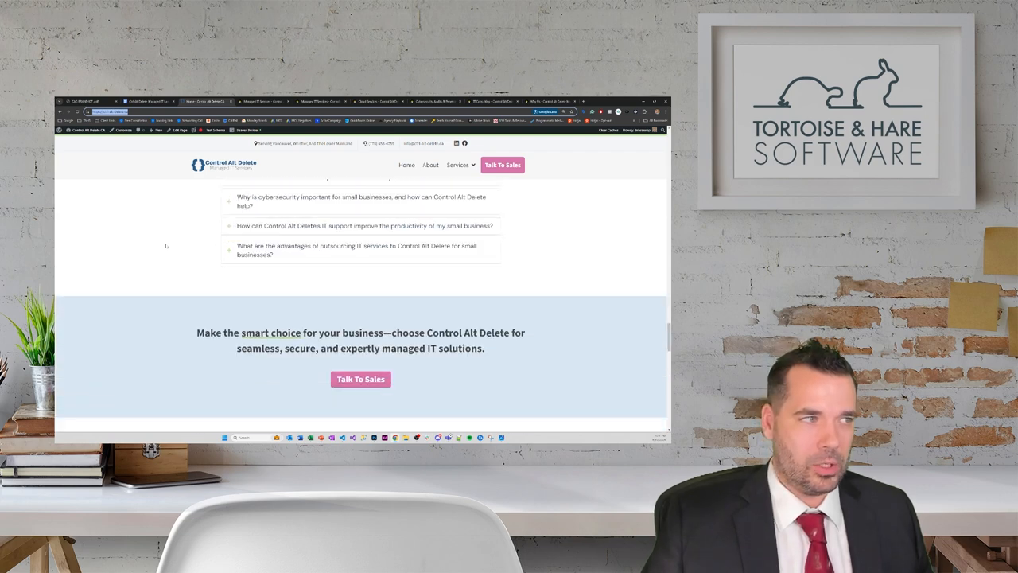
scroll(down, 3)
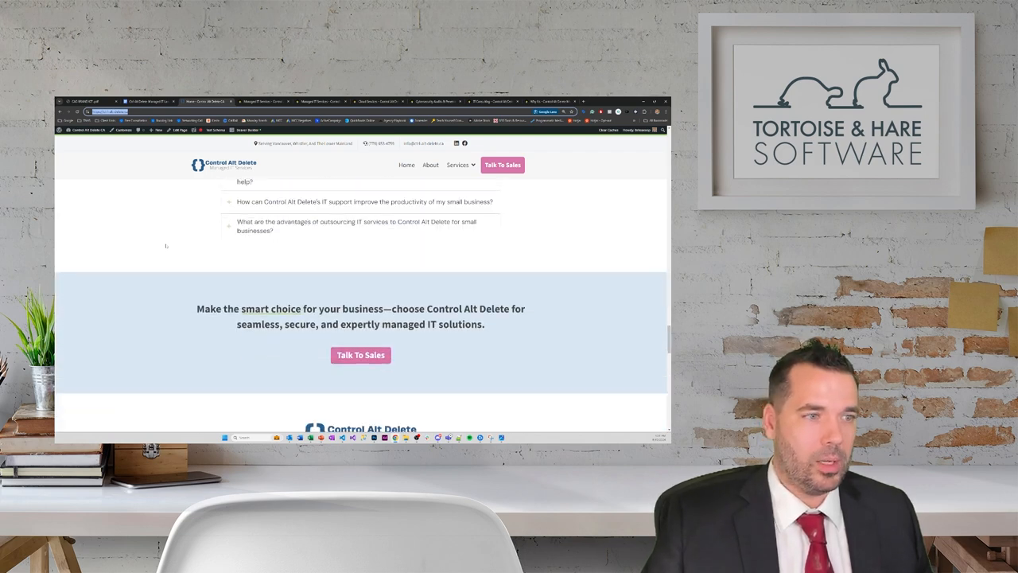
scroll(down, 3)
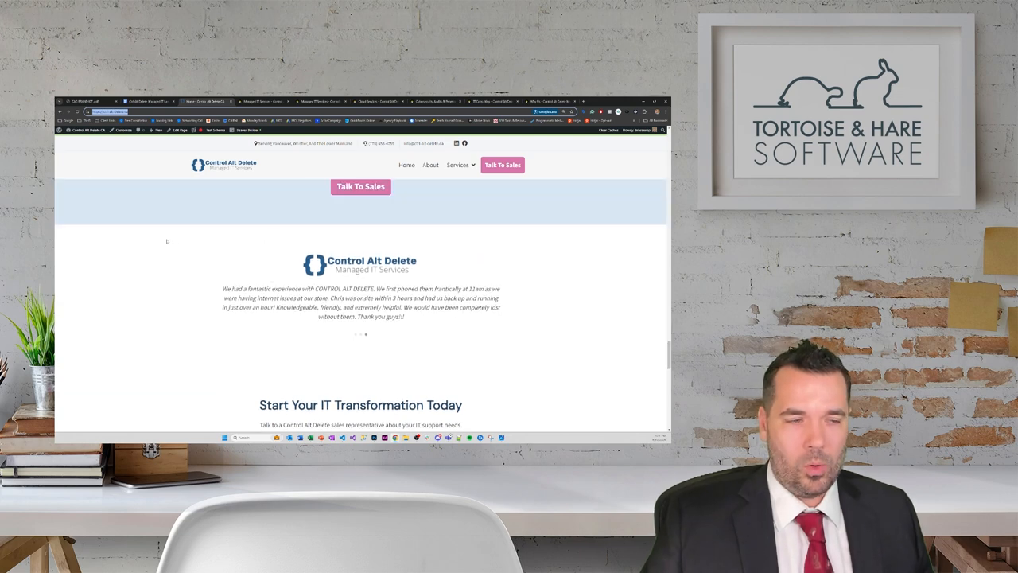
scroll(down, 3)
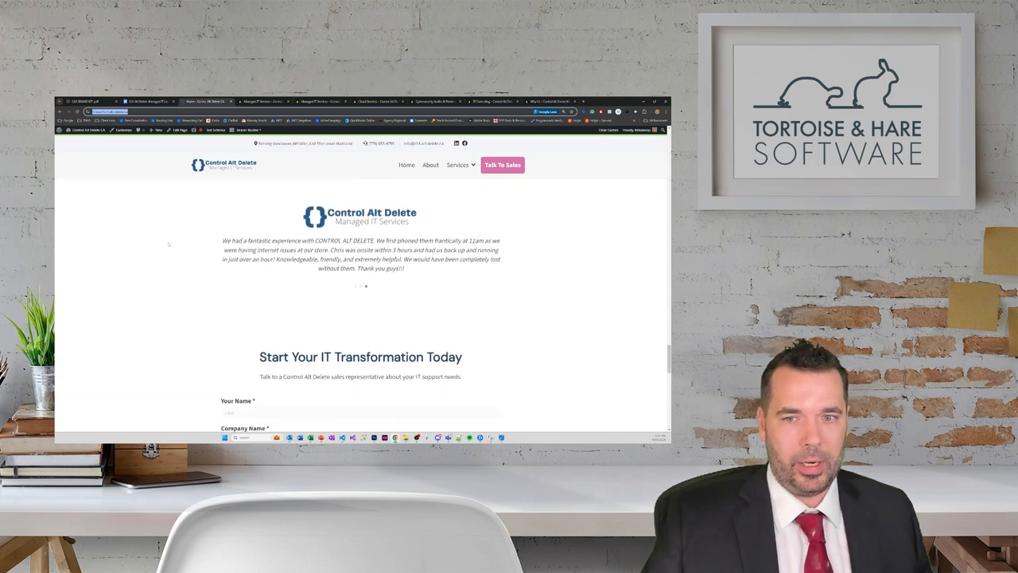
scroll(down, 3)
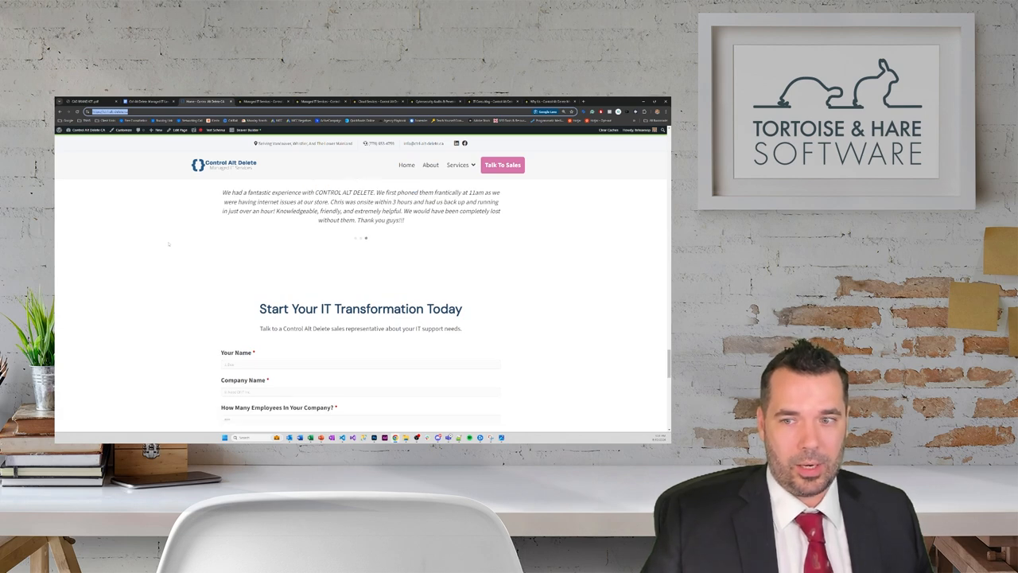
mouse_move(168, 246)
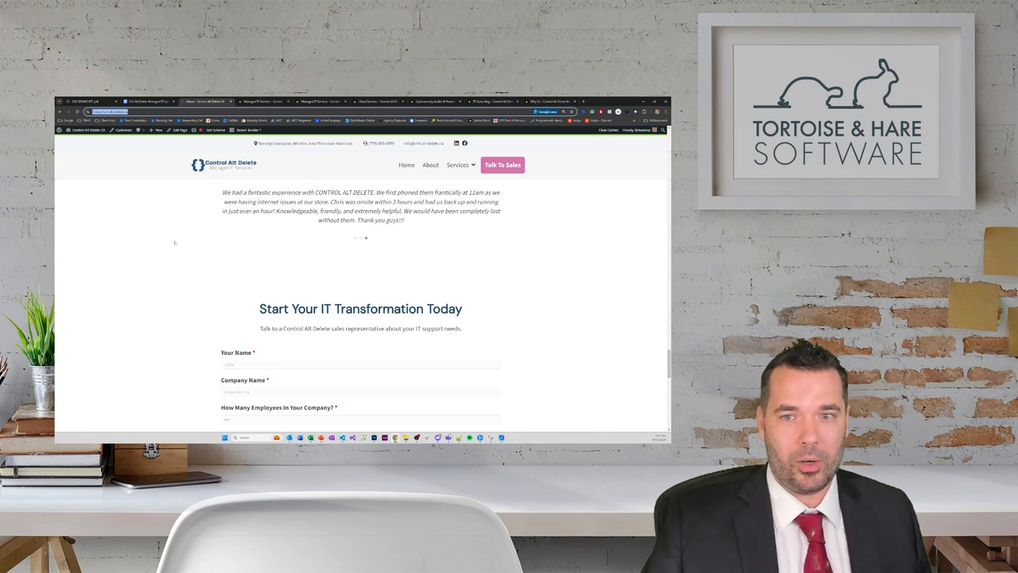
scroll(down, 3)
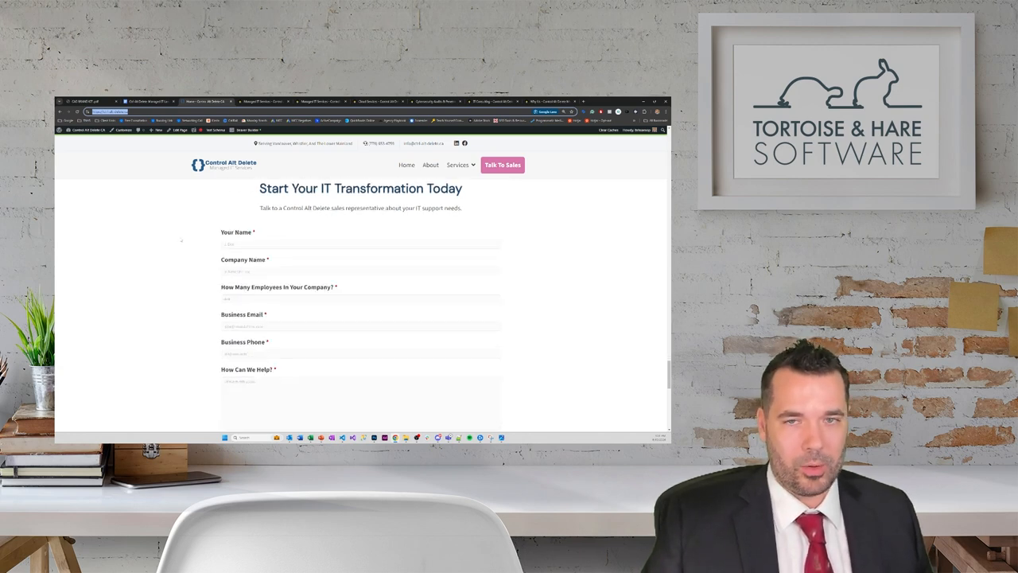
scroll(down, 3)
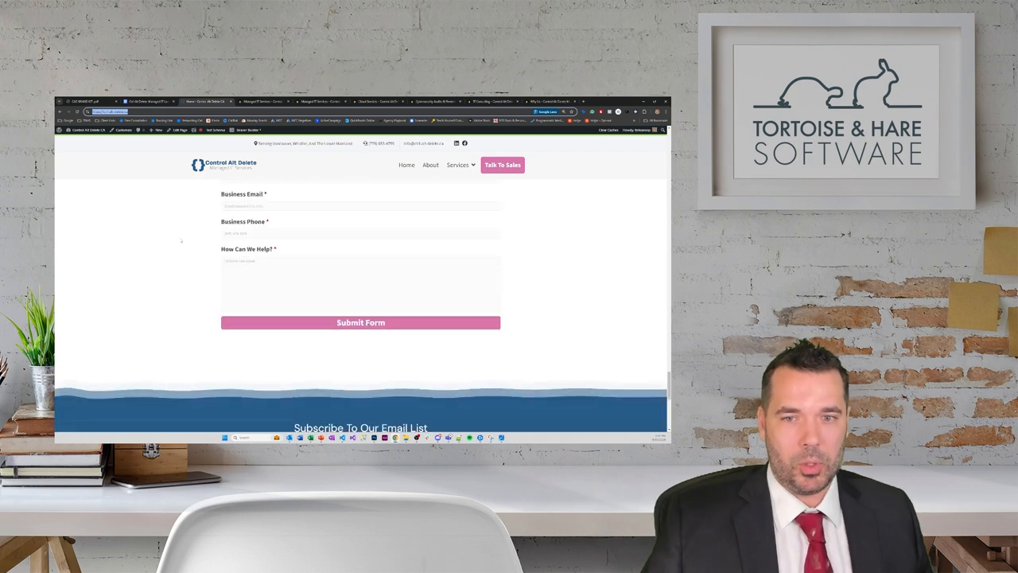
scroll(down, 3)
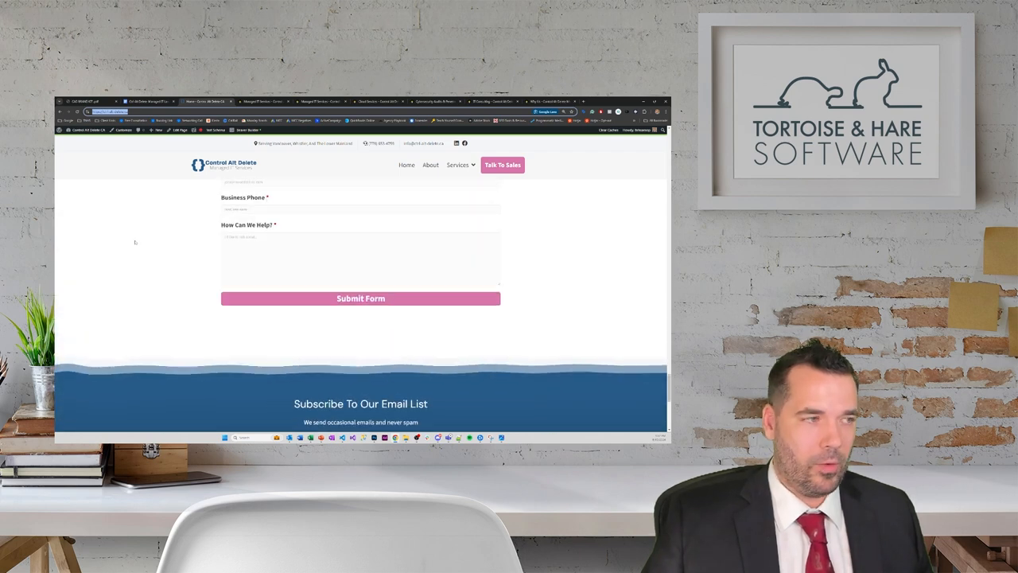
scroll(down, 3)
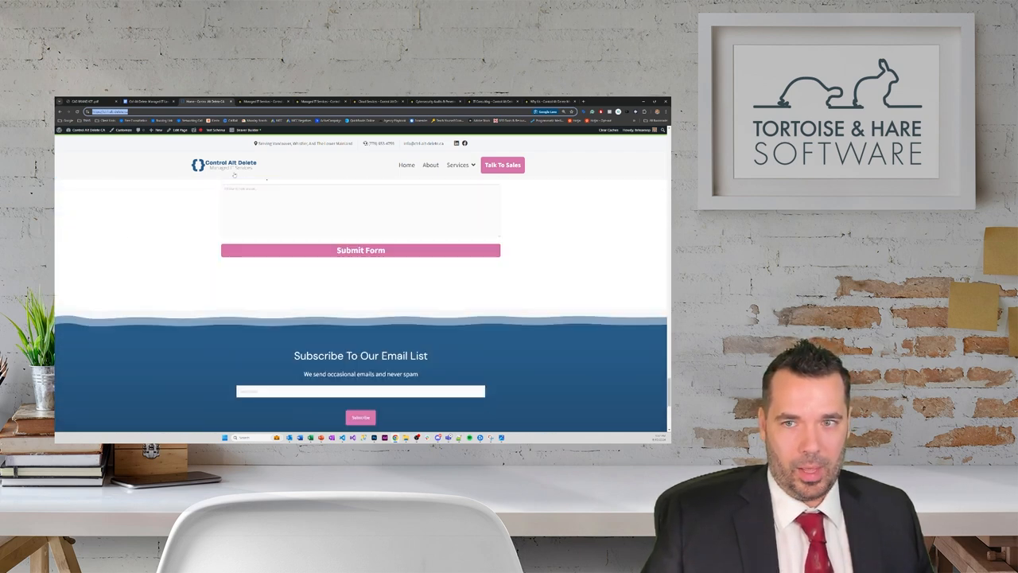
scroll(down, 3)
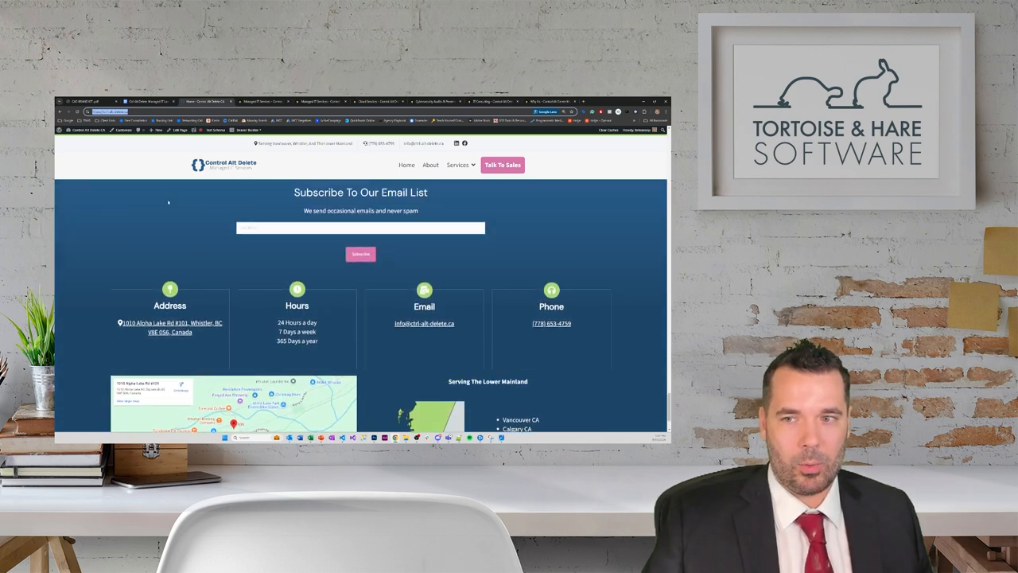
scroll(down, 3)
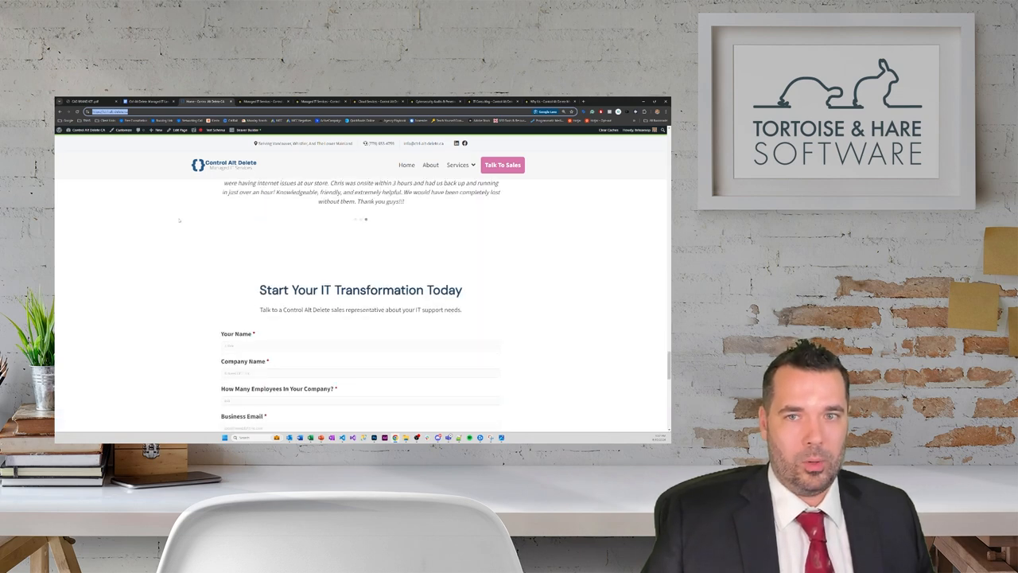
scroll(down, 3)
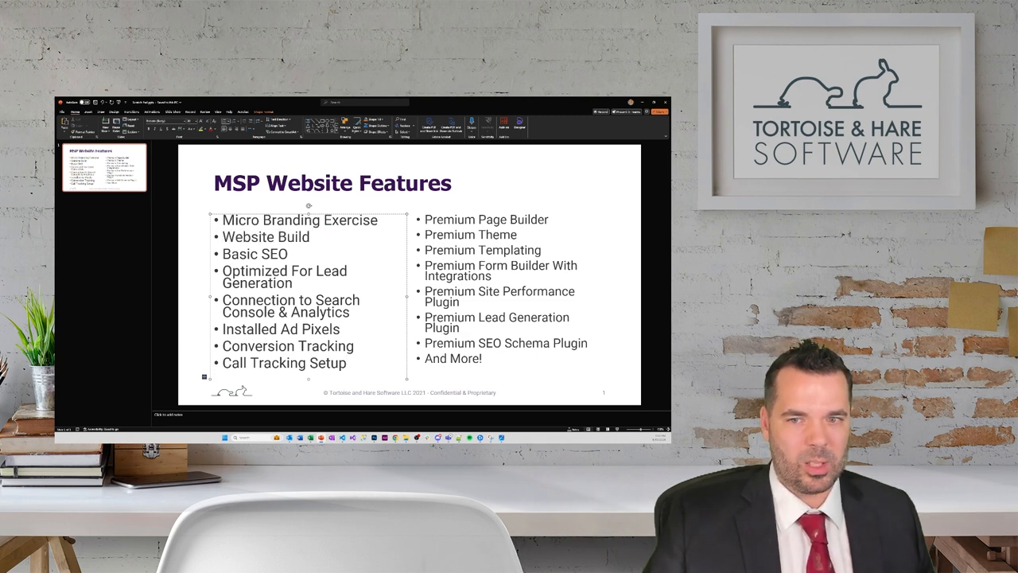
click(509, 219)
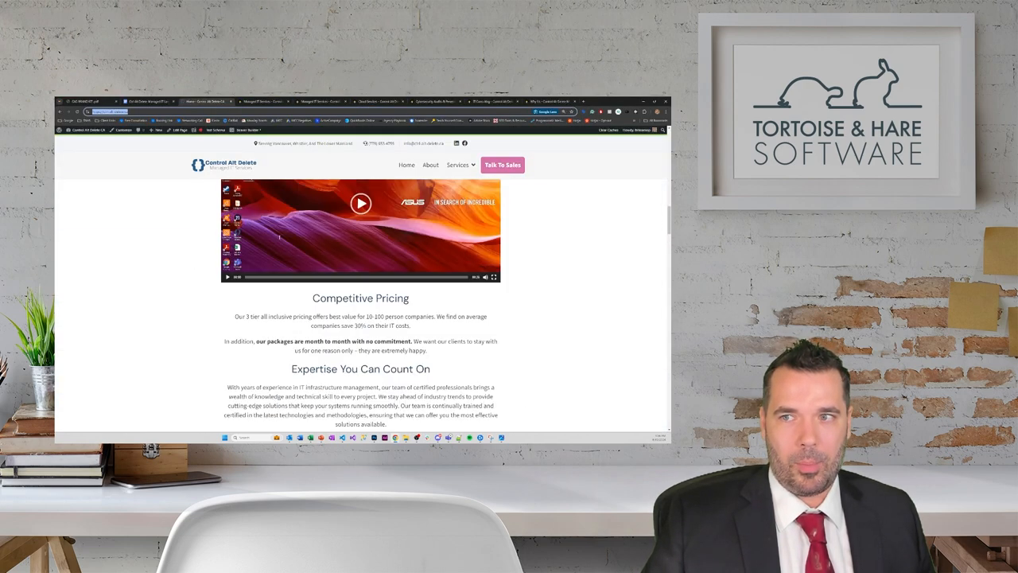
Go to the new site's Managed IT Support page via the Services menu, then reopen the Services list
scroll(up, 3)
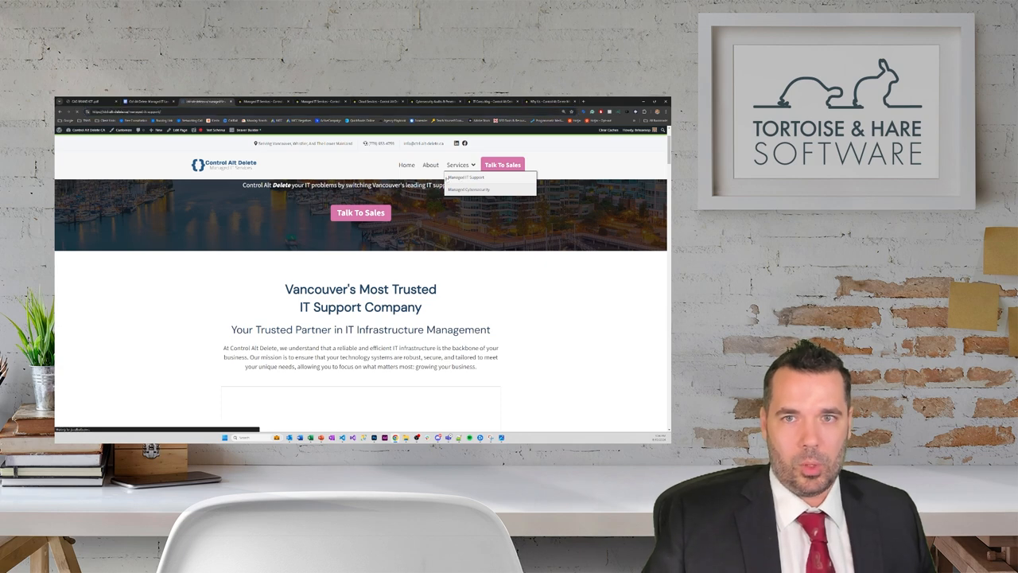
click(472, 177)
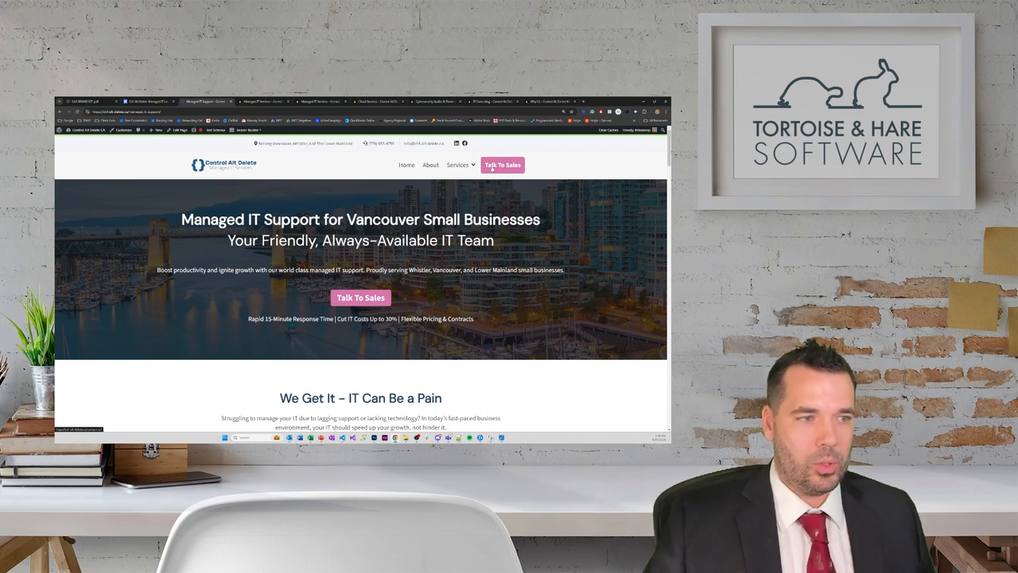
click(459, 165)
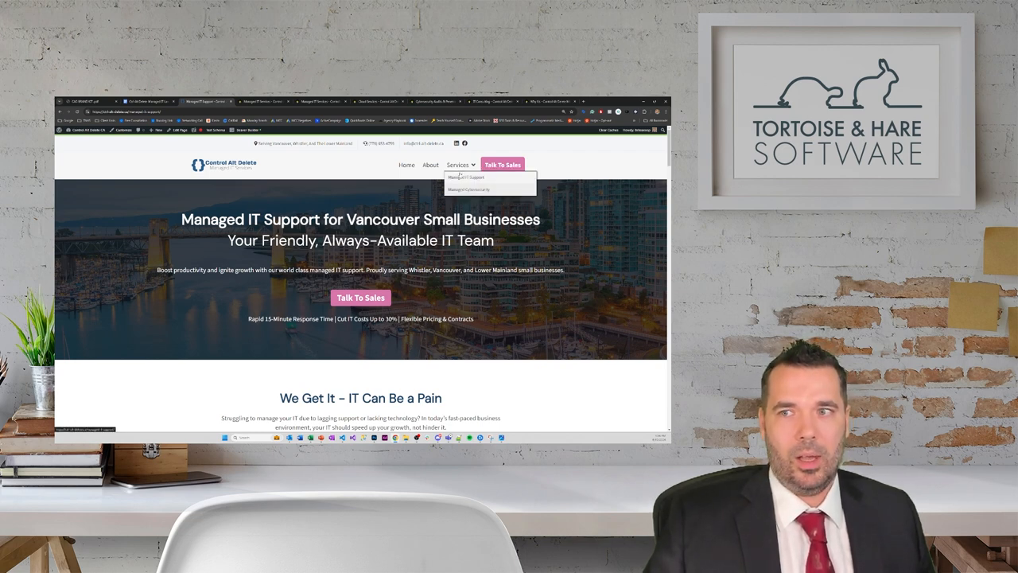